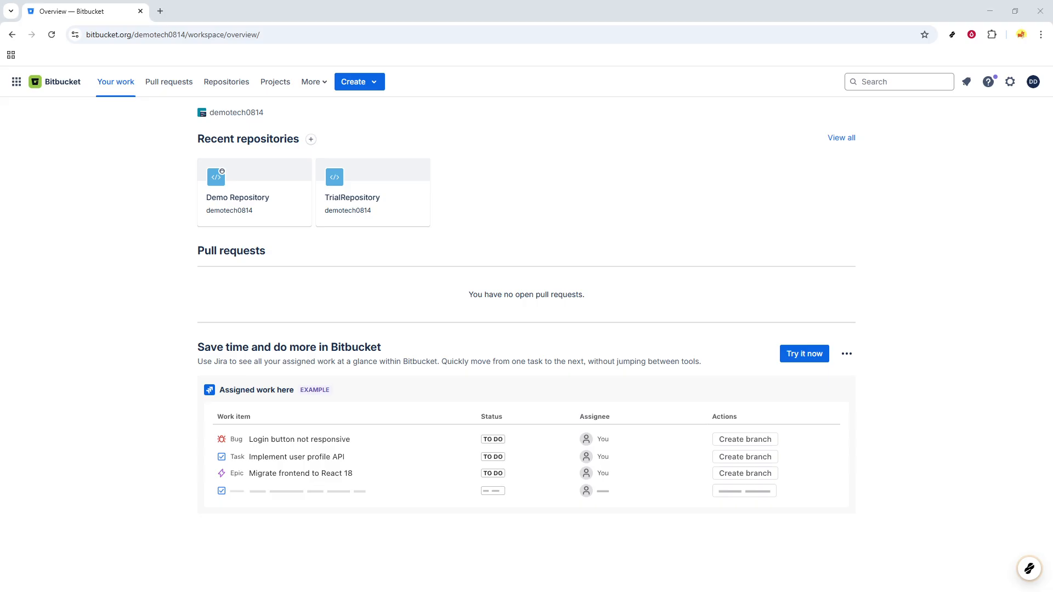
{"action": "mouse_move", "coordinate": [812, 246]}
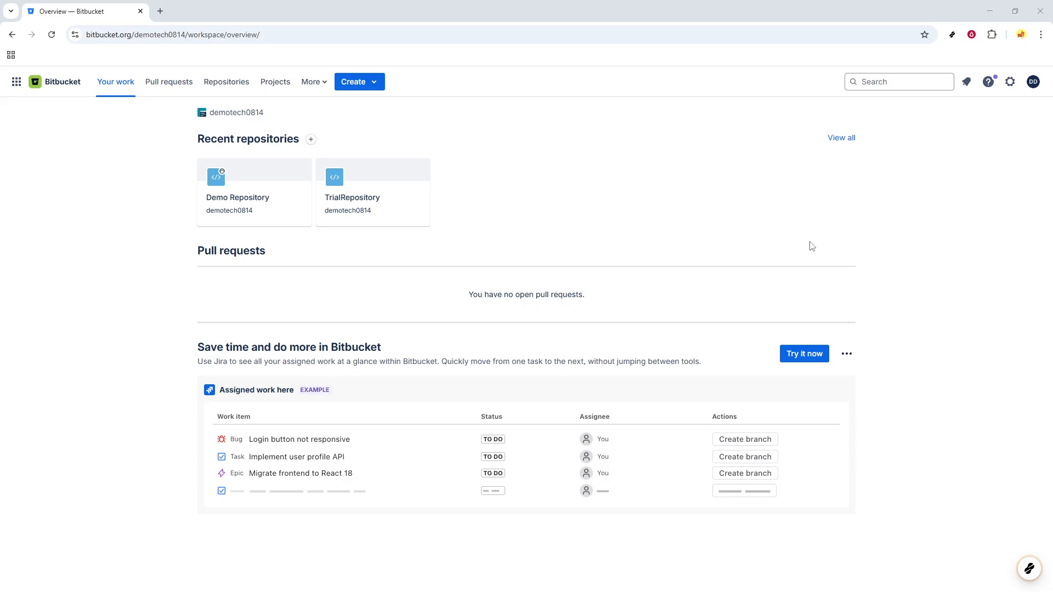
{"action": "mouse_move", "coordinate": [338, 226]}
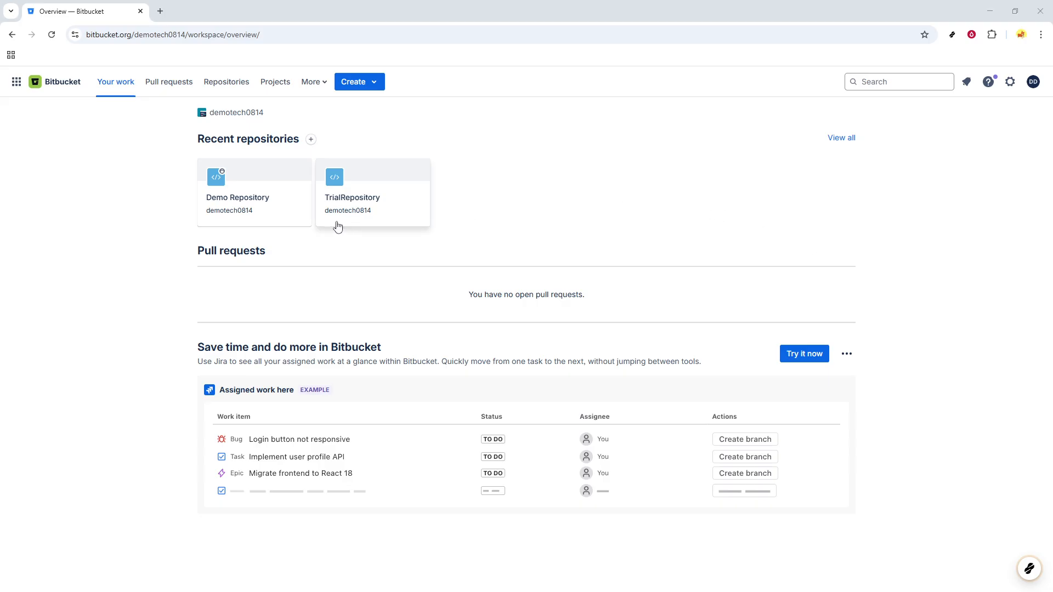
{"action": "mouse_move", "coordinate": [286, 216]}
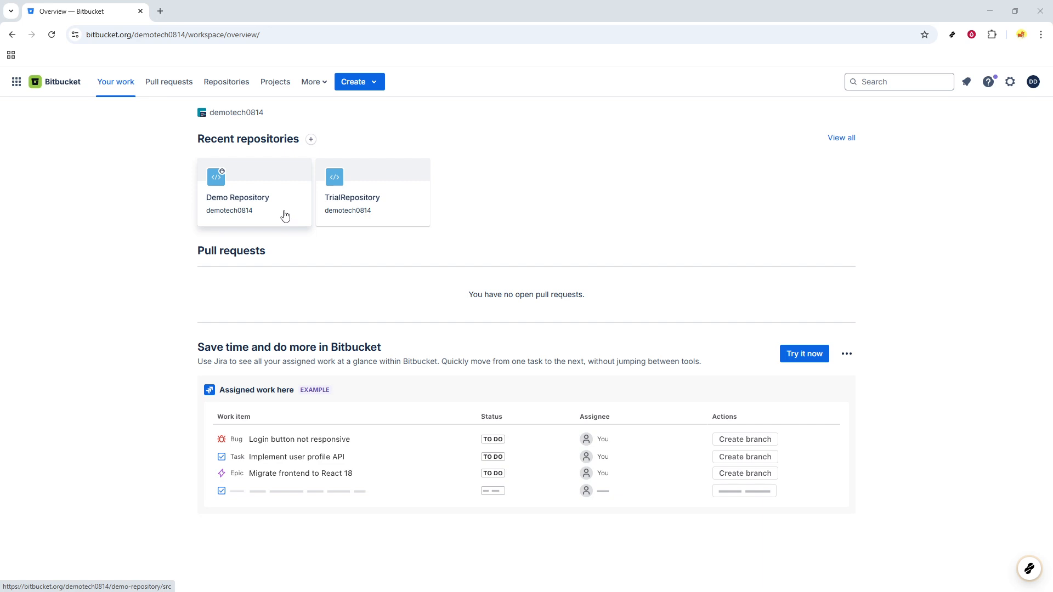
- Open the Demo Repository from the Recent repositories cards, landing on its source page
{"action": "left_click", "coordinate": [236, 196]}
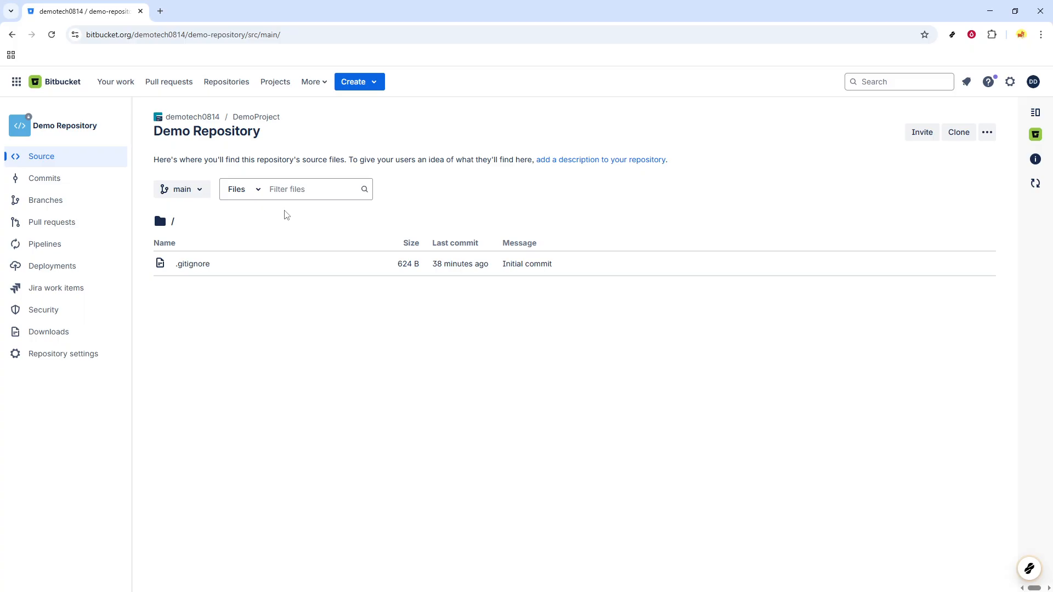
{"action": "mouse_move", "coordinate": [424, 222]}
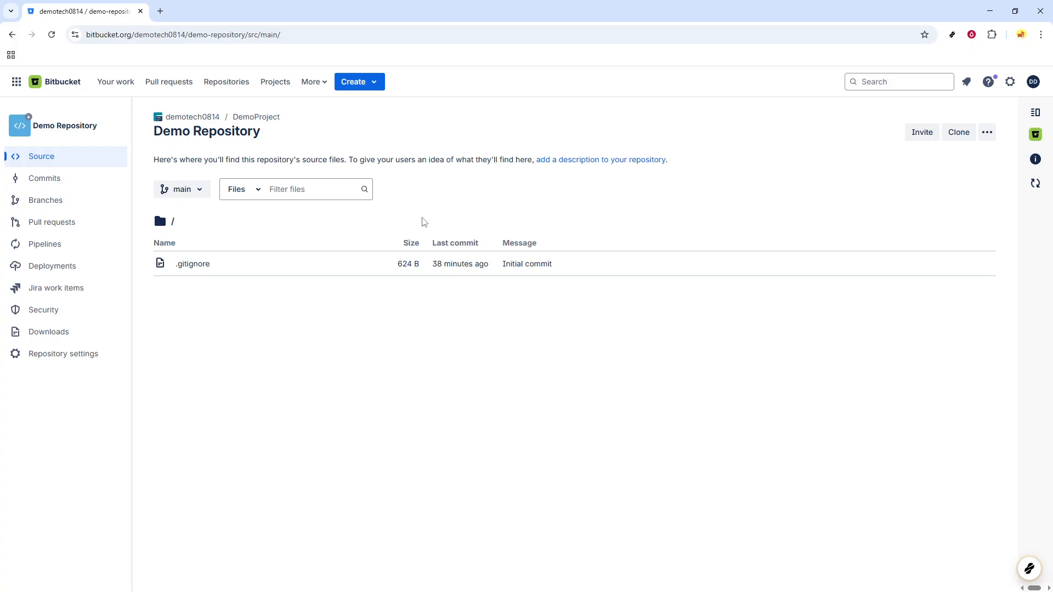
{"action": "mouse_move", "coordinate": [562, 216]}
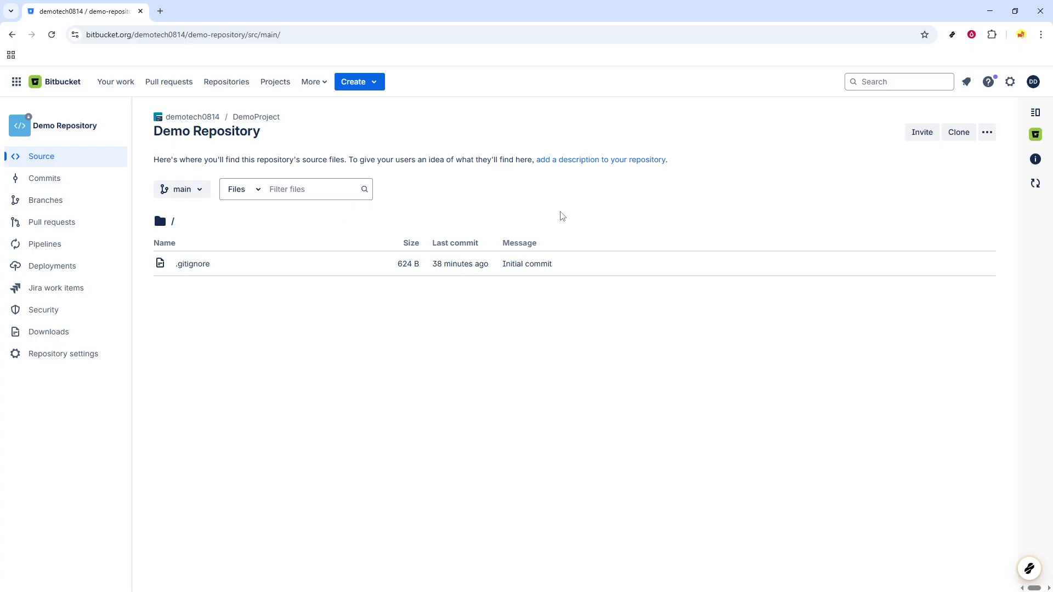
{"action": "mouse_move", "coordinate": [698, 206]}
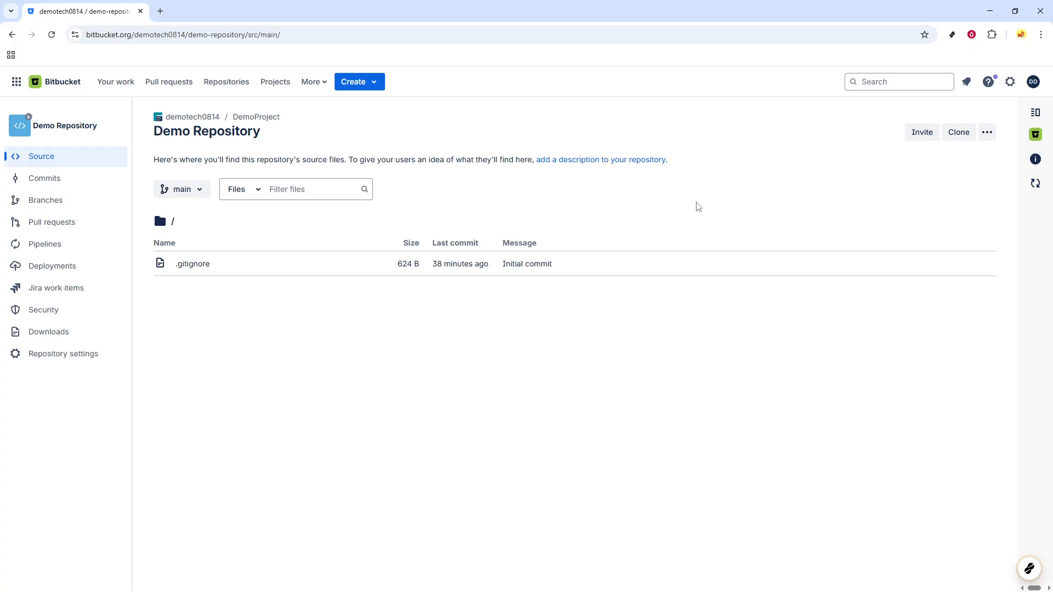
{"action": "mouse_move", "coordinate": [766, 204]}
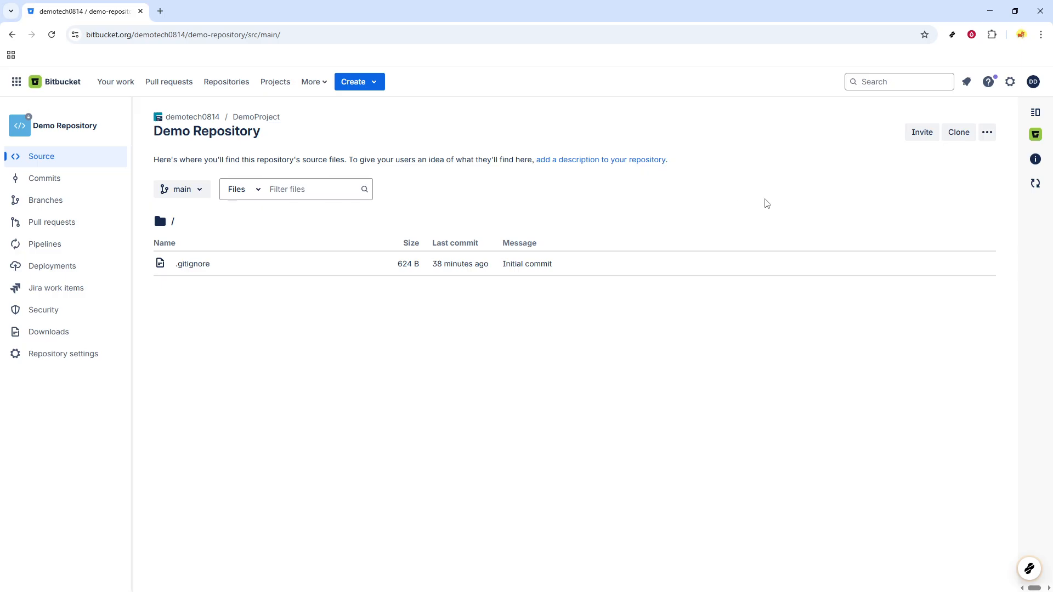
{"action": "mouse_move", "coordinate": [901, 155]}
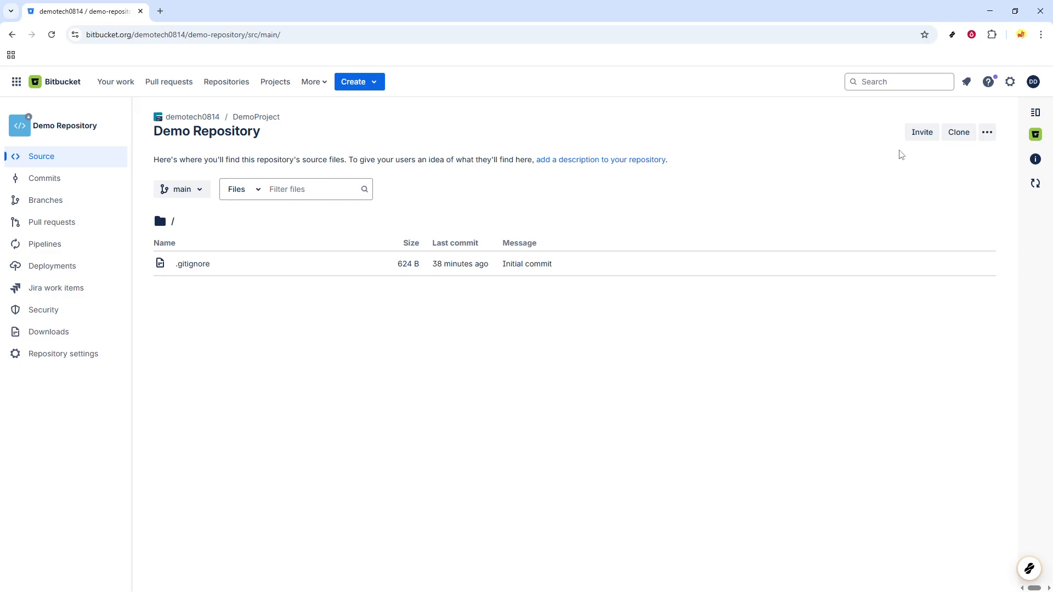
{"action": "mouse_move", "coordinate": [922, 132]}
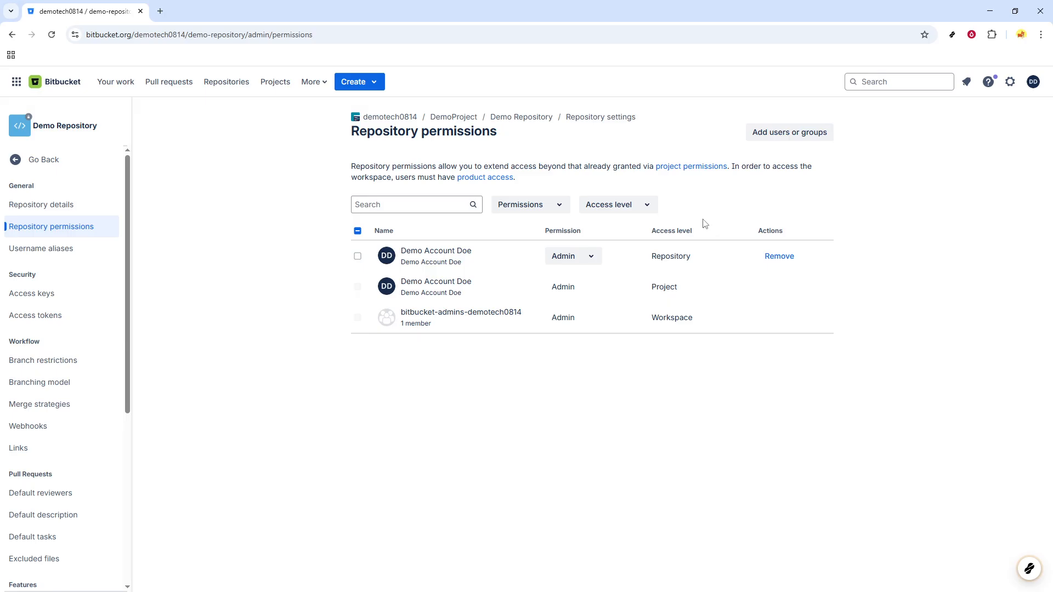
{"action": "mouse_move", "coordinate": [738, 192]}
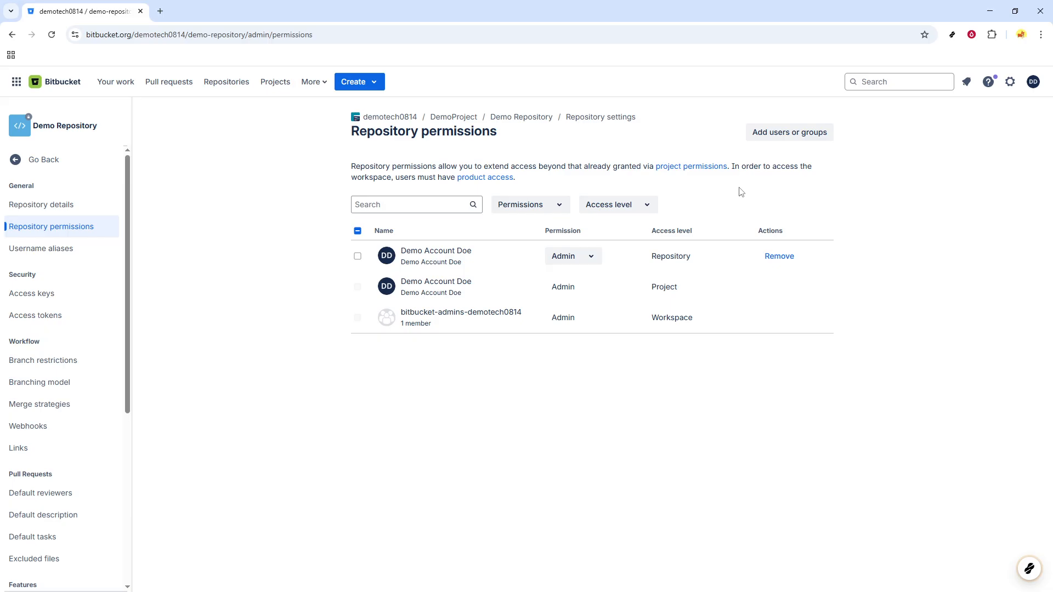
{"action": "mouse_move", "coordinate": [789, 142]}
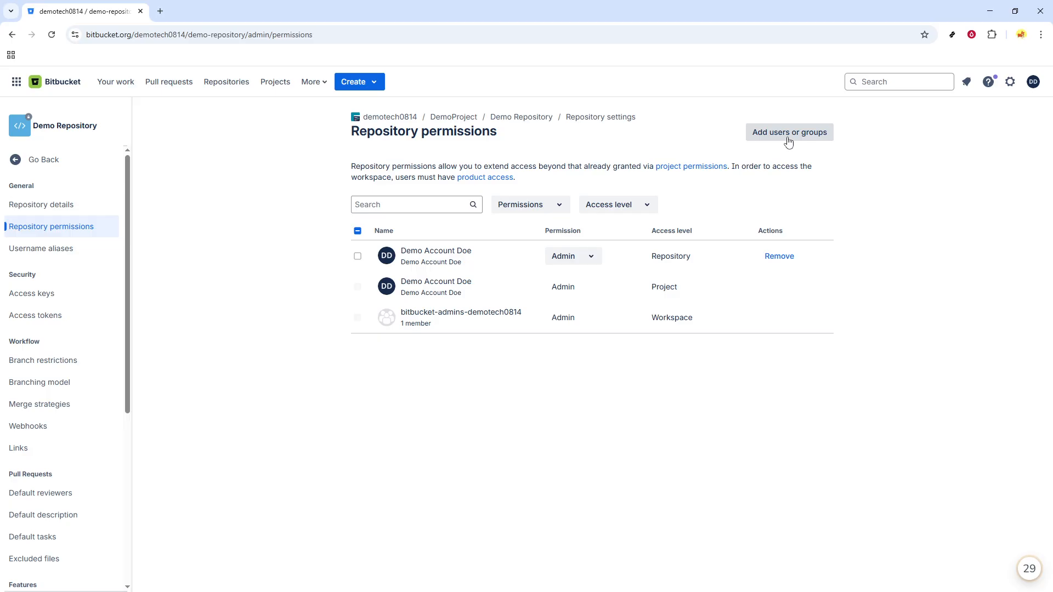
- Search 'demo' in the add users or groups dialog and choose bitbucket-admins-demotech0814
{"action": "left_click", "coordinate": [789, 131]}
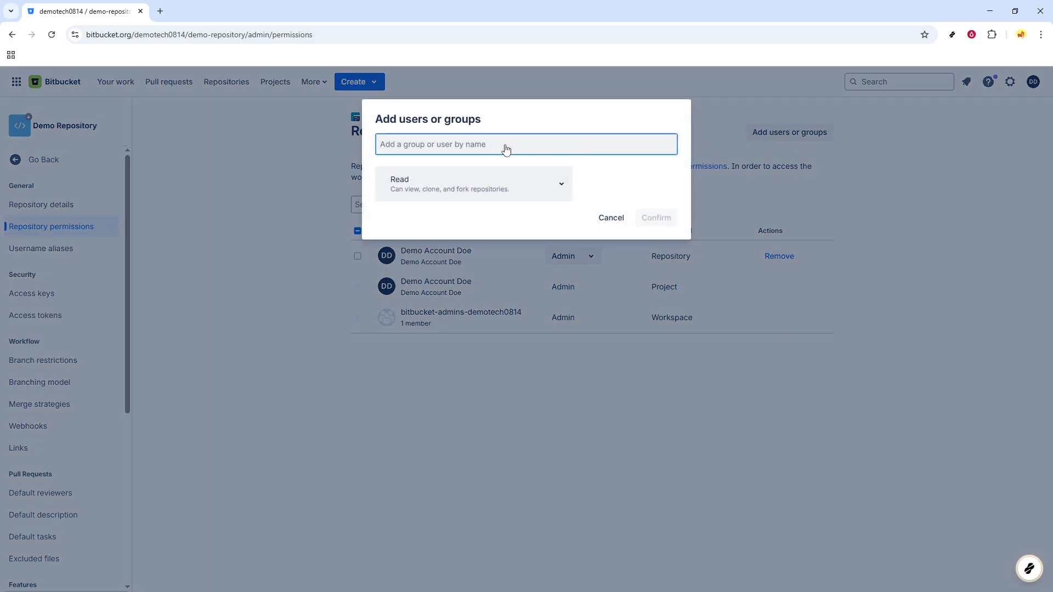
{"action": "left_click", "coordinate": [526, 144]}
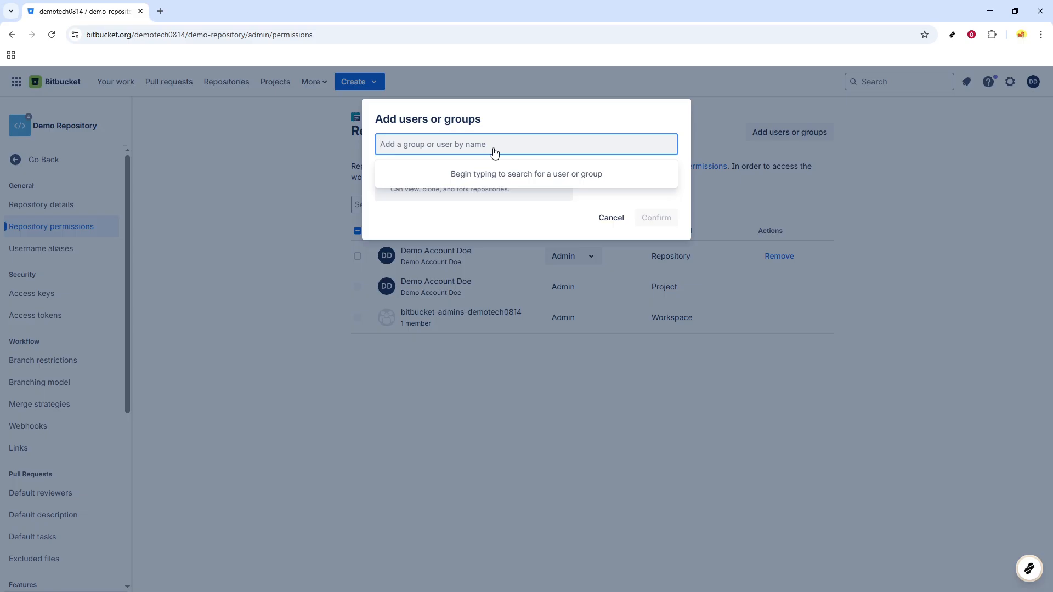
{"action": "type", "text": "demo"}
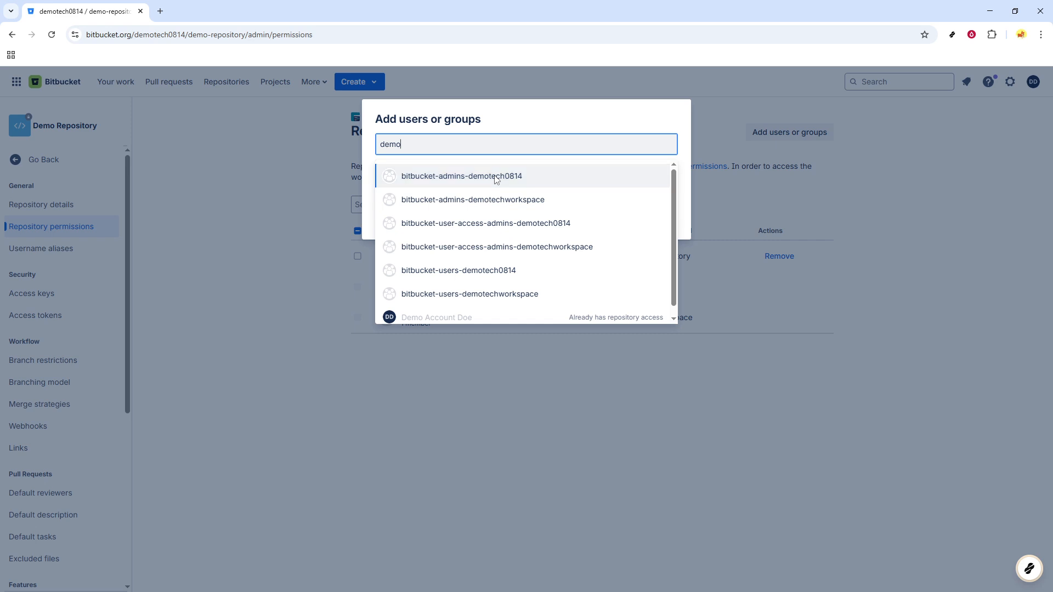
{"action": "left_click", "coordinate": [460, 175]}
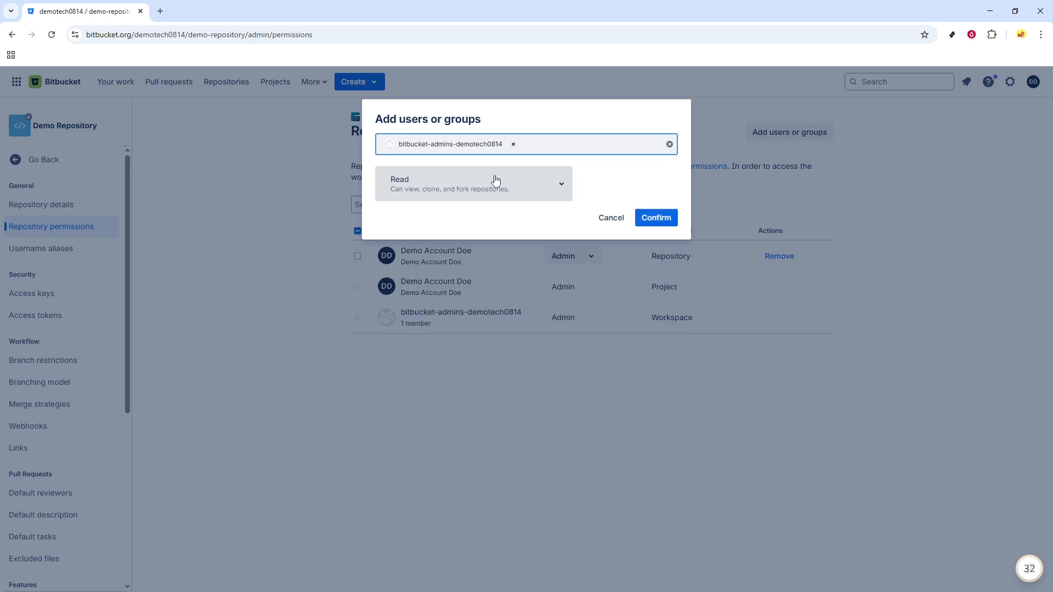
{"action": "mouse_move", "coordinate": [630, 205]}
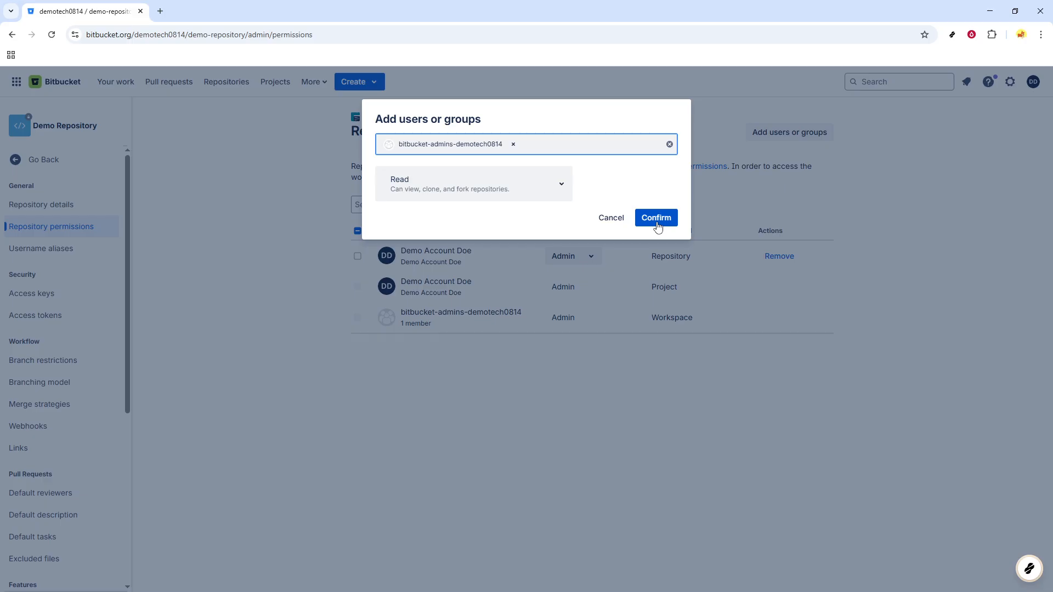
{"action": "mouse_move", "coordinate": [547, 204]}
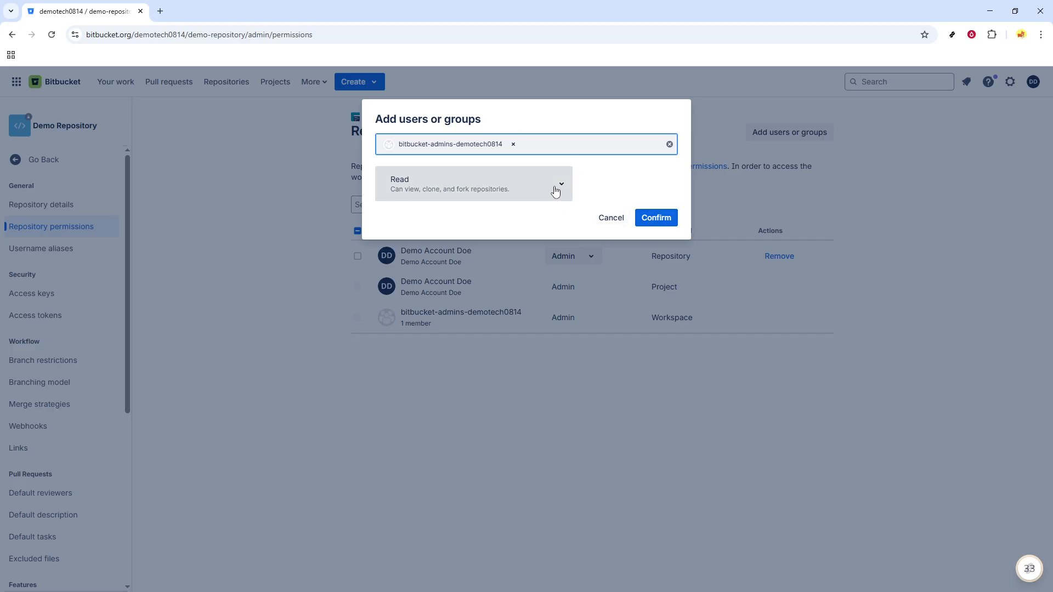
- Change the group's pending permission level from Read to Admin
{"action": "left_click", "coordinate": [559, 183]}
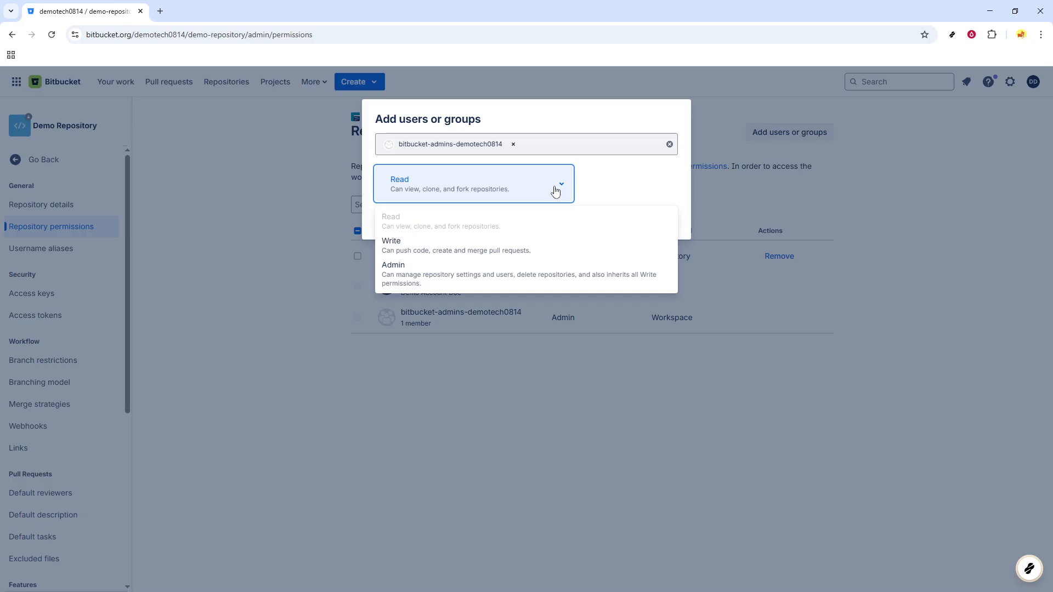
{"action": "mouse_move", "coordinate": [537, 214]}
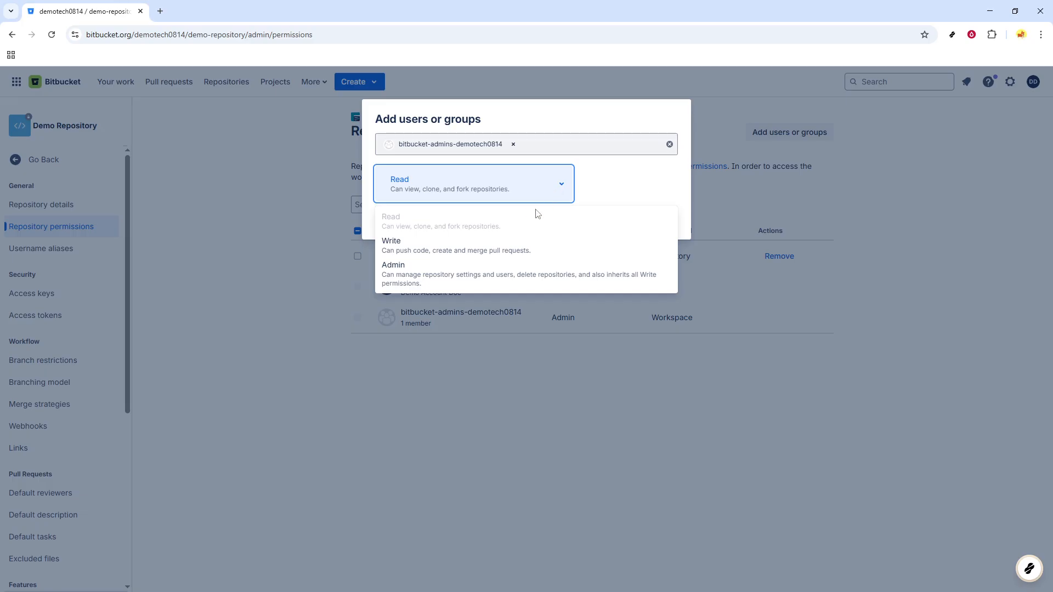
{"action": "mouse_move", "coordinate": [485, 274]}
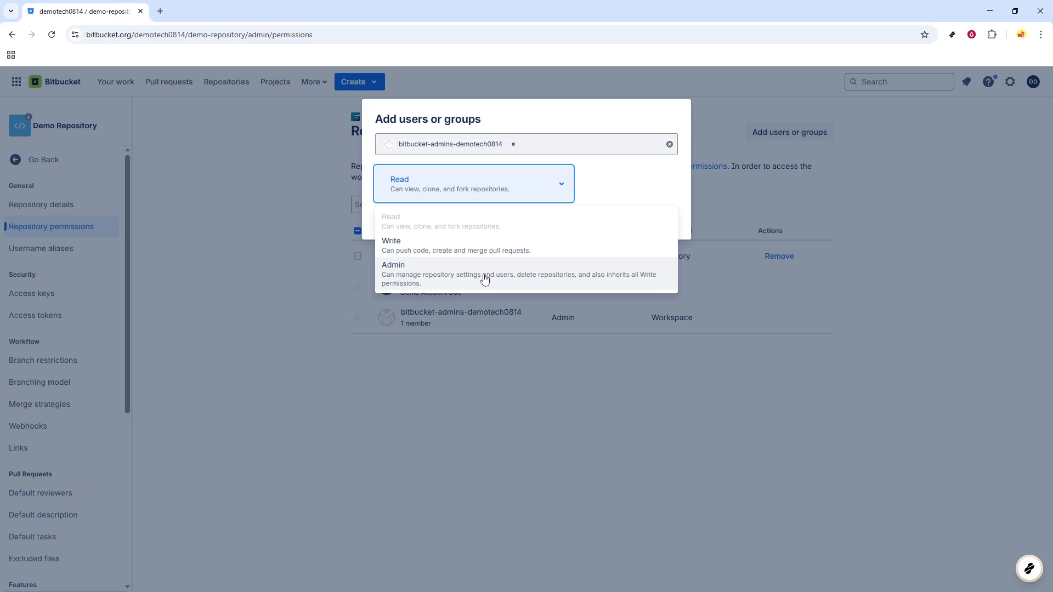
{"action": "left_click", "coordinate": [393, 273]}
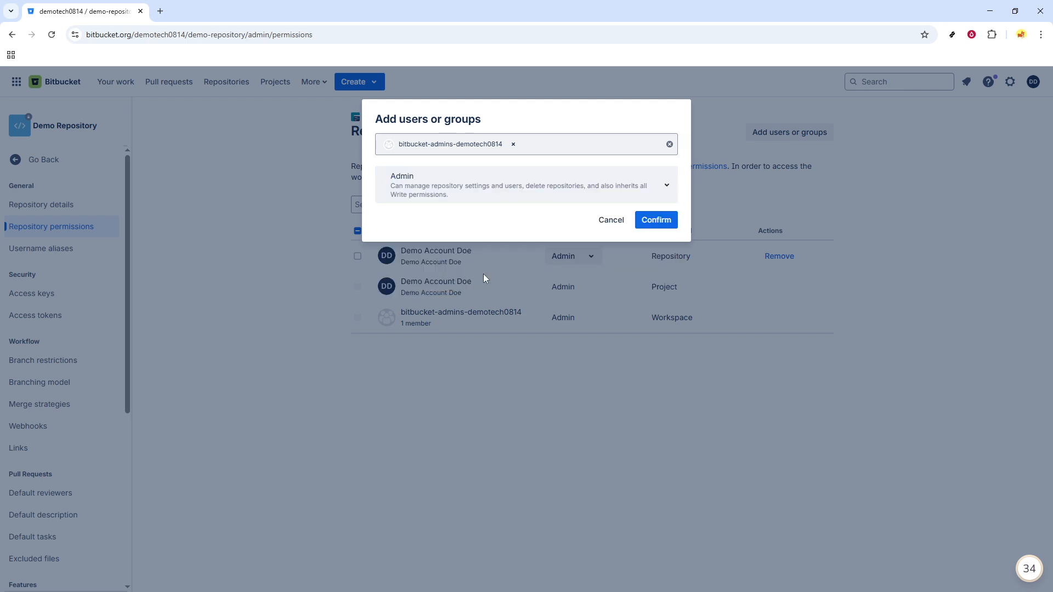
{"action": "mouse_move", "coordinate": [584, 238]}
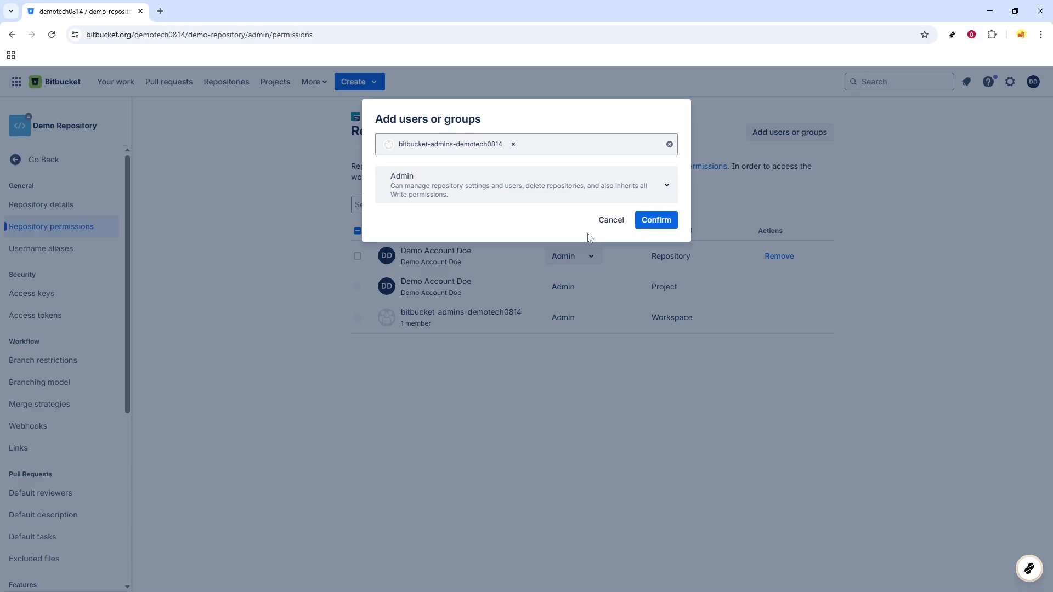
{"action": "mouse_move", "coordinate": [613, 246]}
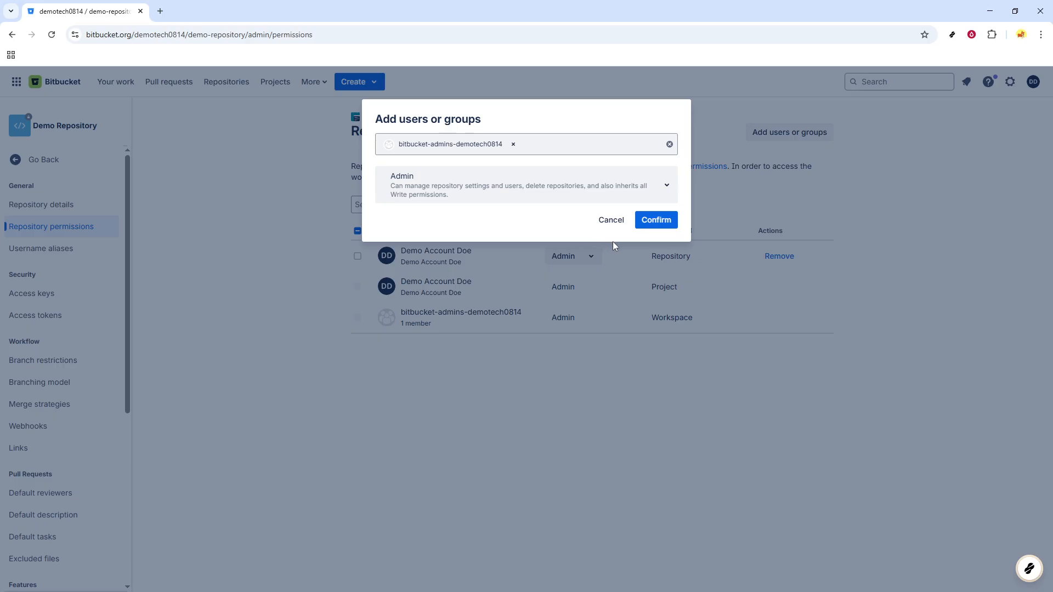
{"action": "mouse_move", "coordinate": [648, 244]}
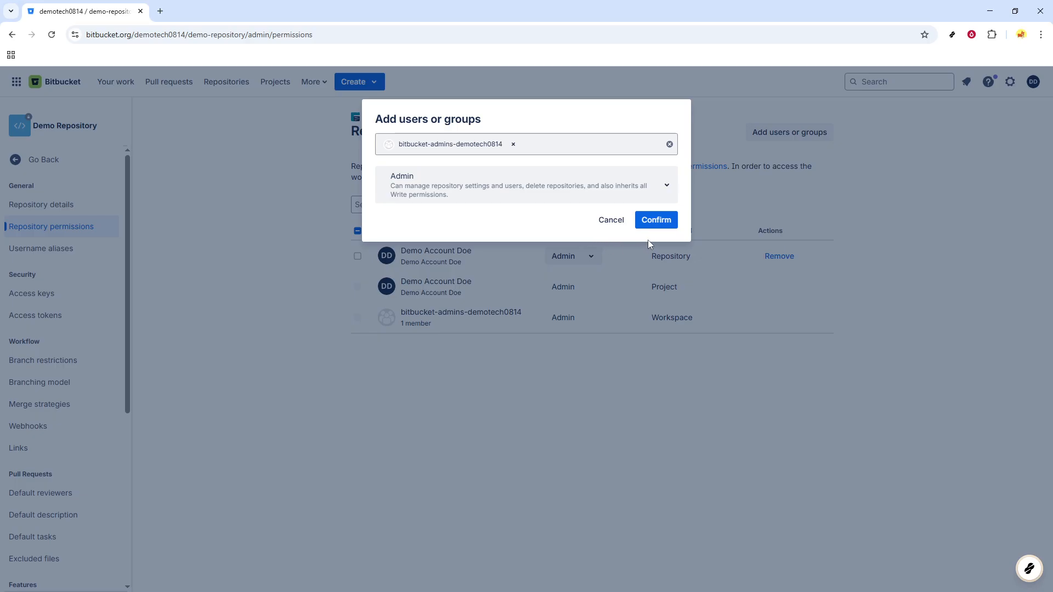
{"action": "mouse_move", "coordinate": [665, 235]}
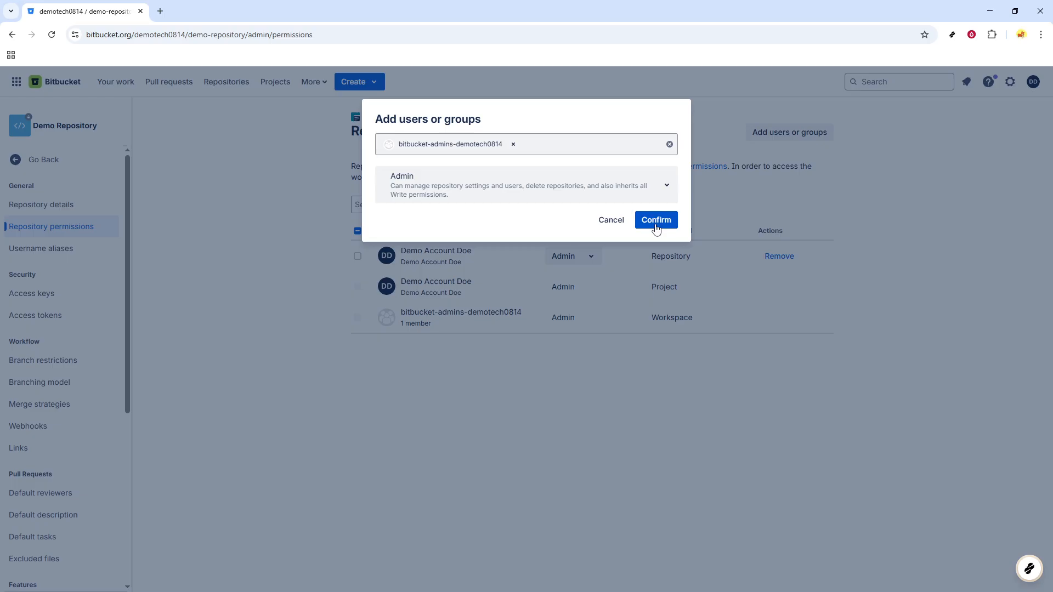
- Confirm the Admin grant for bitbucket-admins-demotech0814 and dismiss the 'Access granted' toast
{"action": "left_click", "coordinate": [656, 220]}
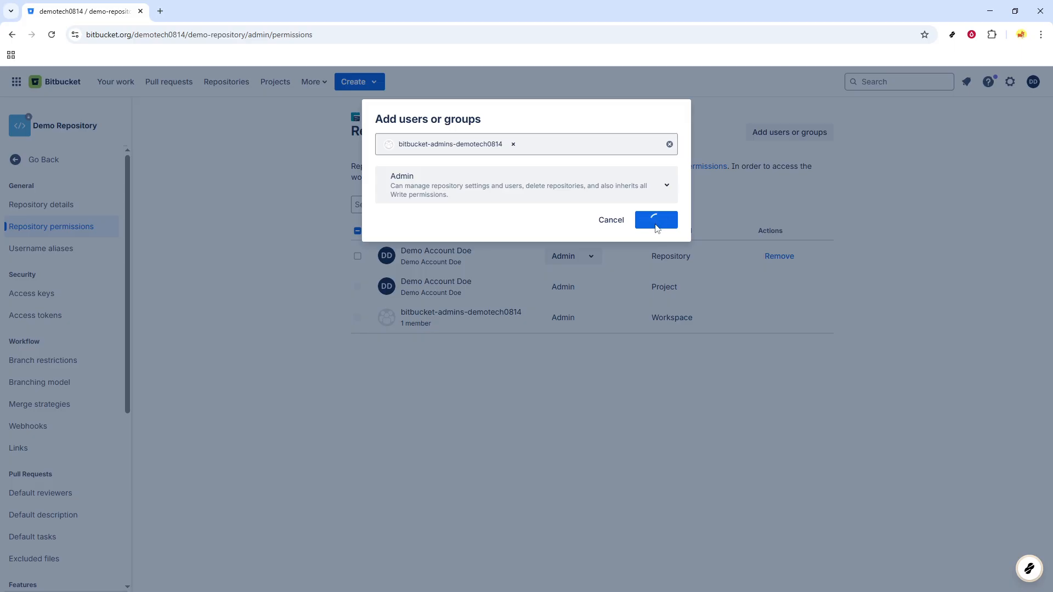
{"action": "left_click", "coordinate": [656, 219]}
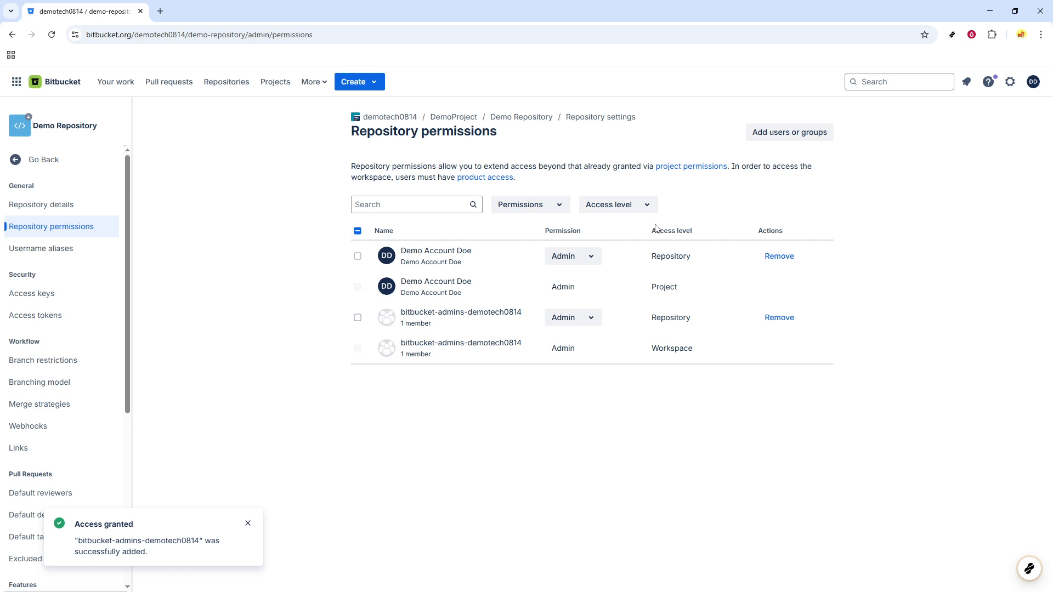
{"action": "left_click", "coordinate": [248, 523]}
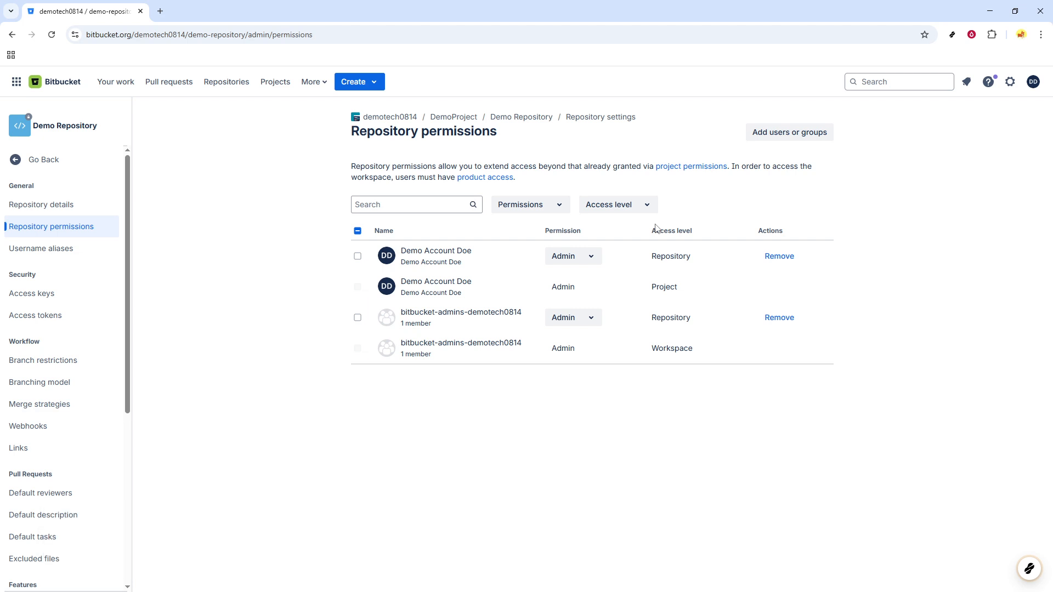